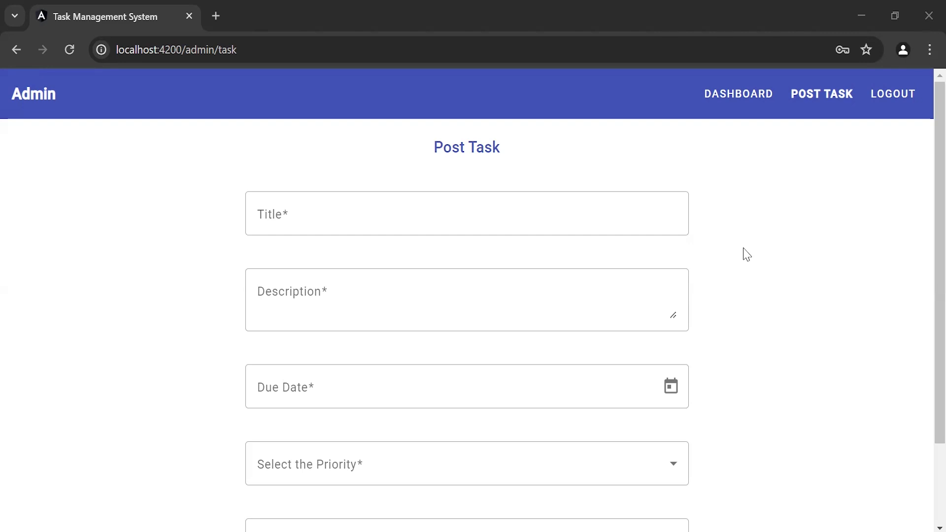
mouse_move(429, 501)
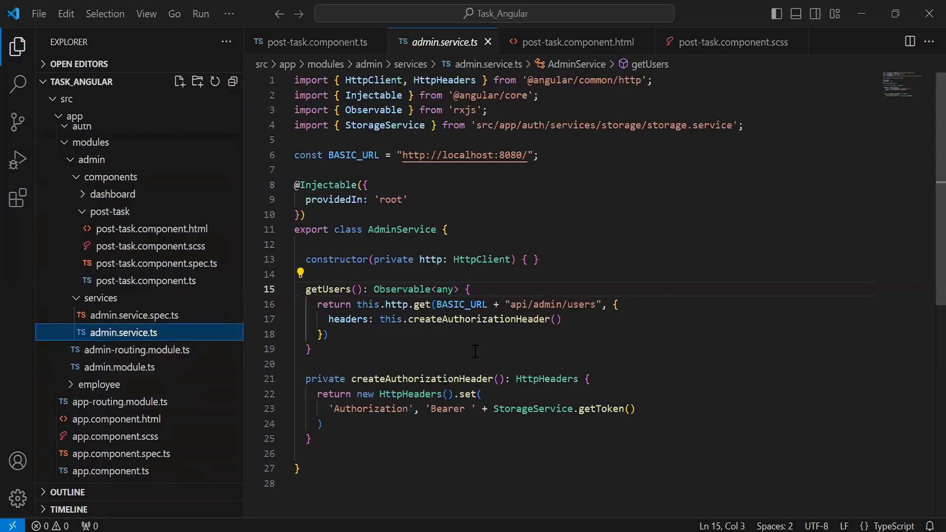
Step: Duplicate getUsers as postTask(taskDTO: any), posting taskDTO to 'api/admin/task', and save
drag(309, 288, 309, 349)
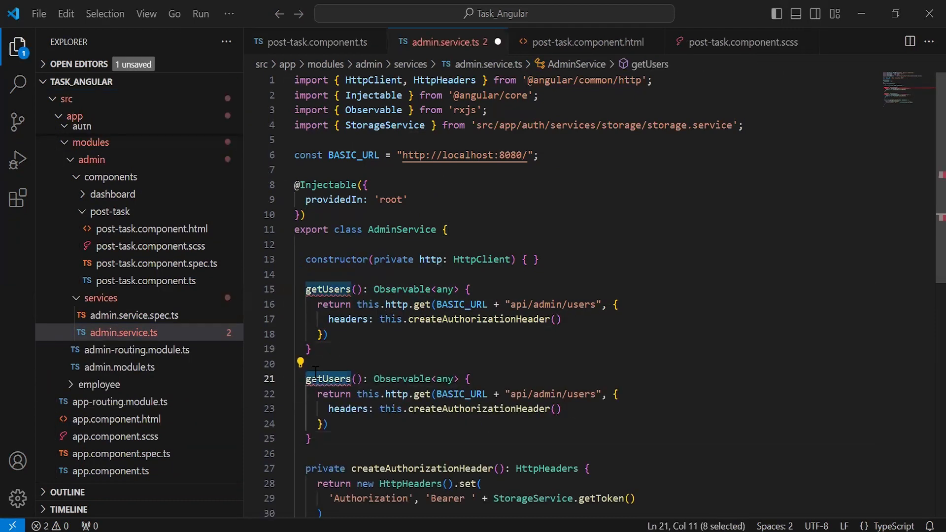
text(postT)
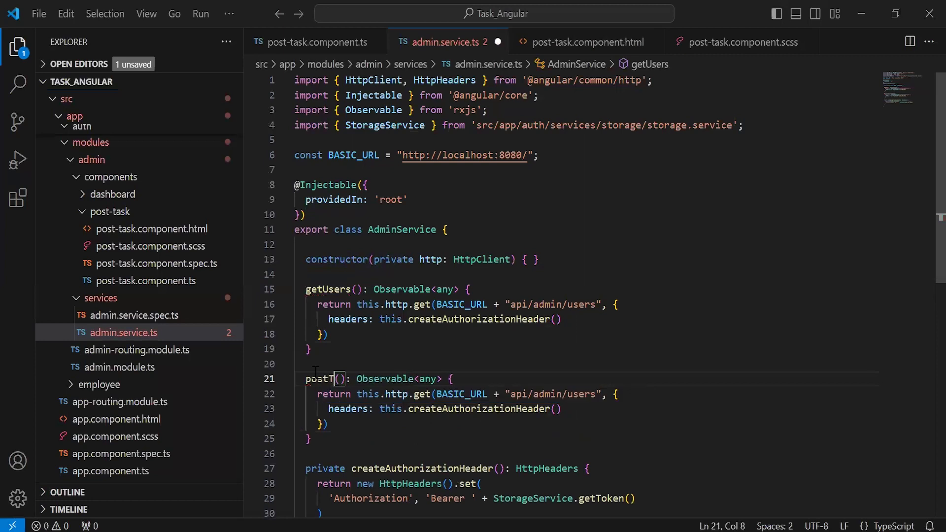
text(ask)
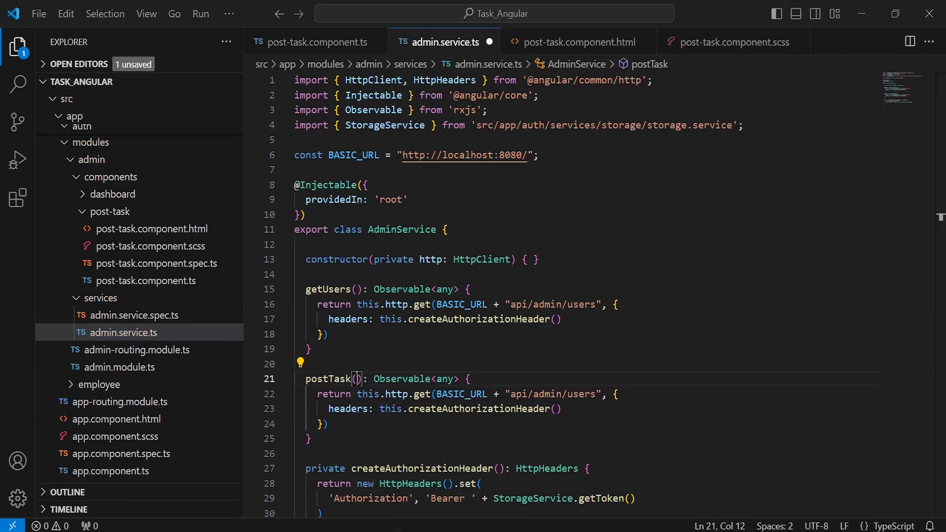
text(taskD)
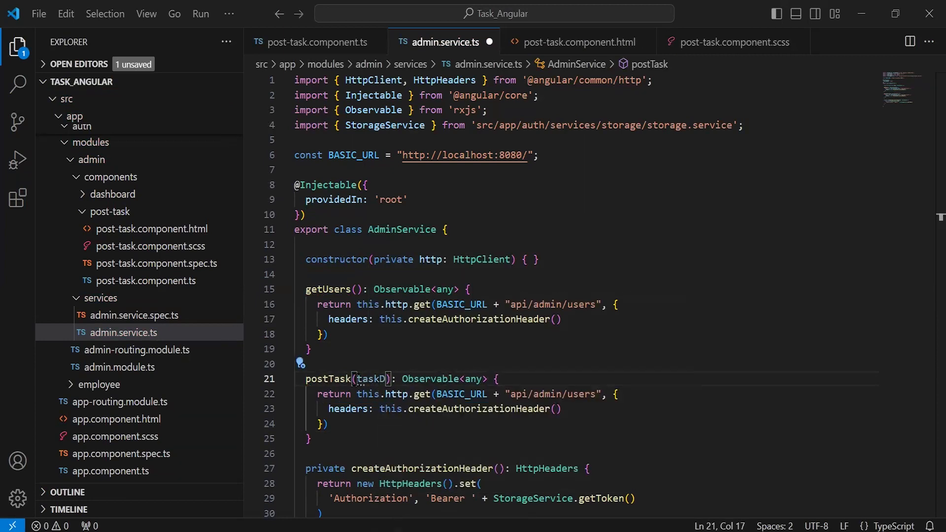
text(TO)
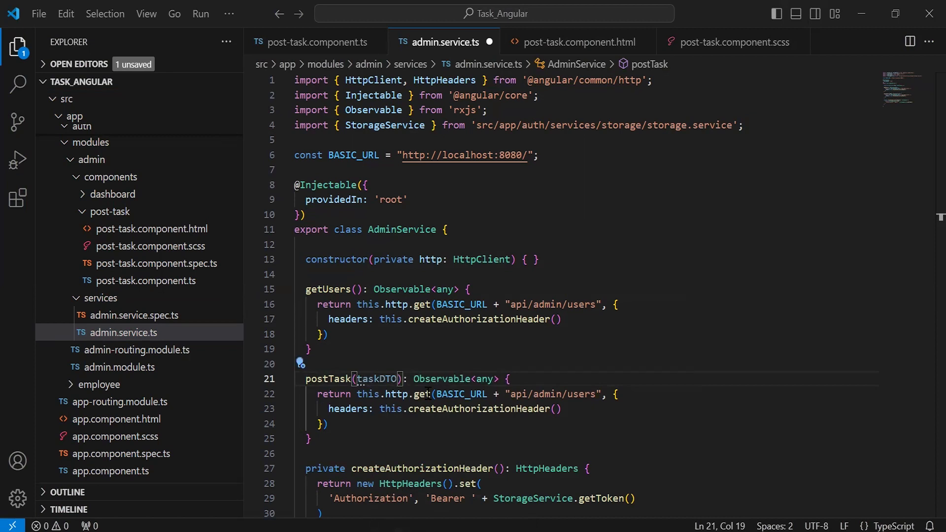
text(post)
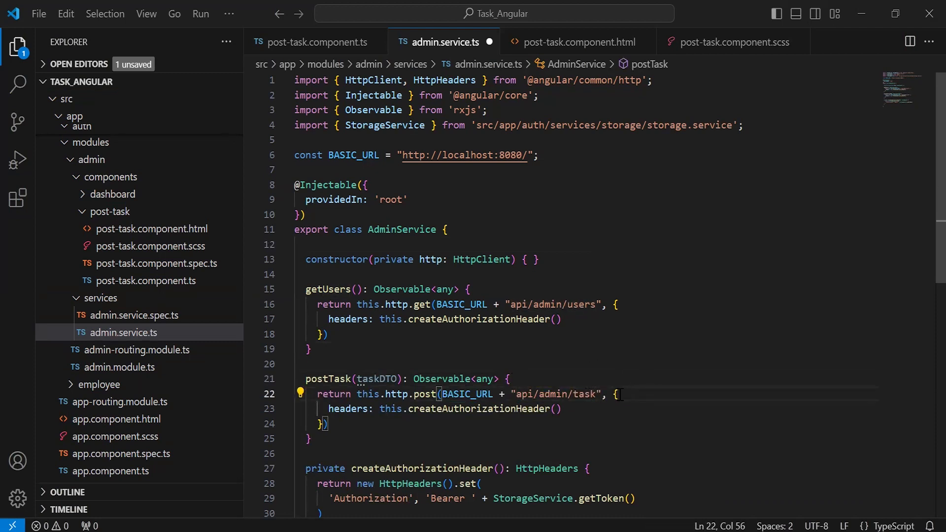
text(taskDTO,)
click(587, 379)
text(: any)
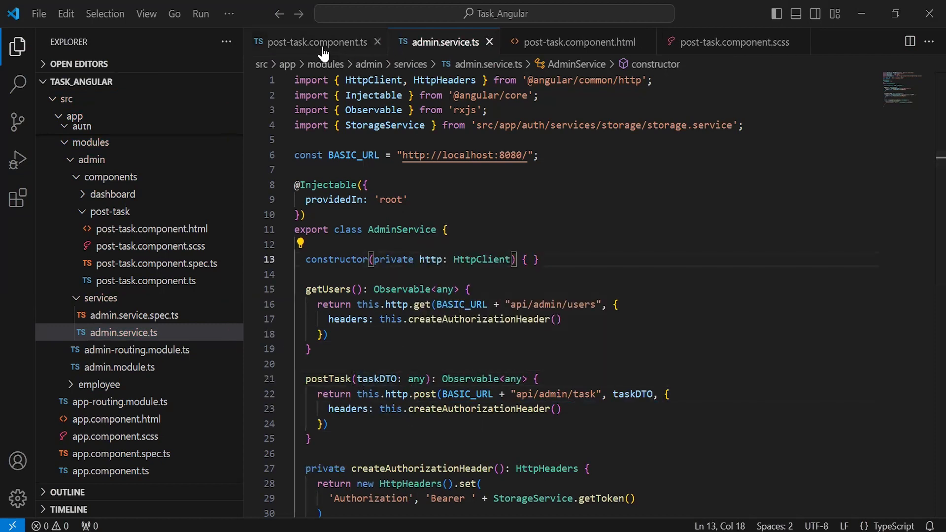
Step: In post-task.component.ts, call this.adminService.postTask(this.taskForm.value) and subscribe to the response
click(317, 41)
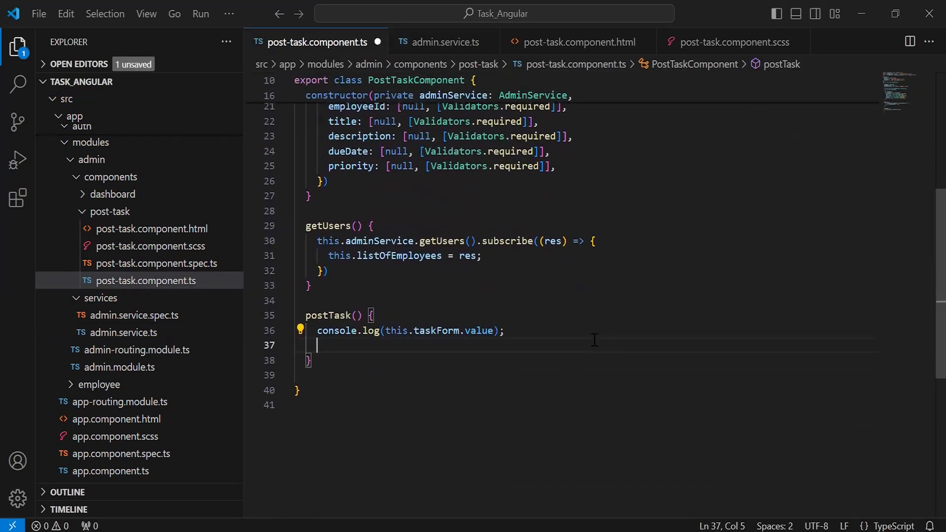
text(this)
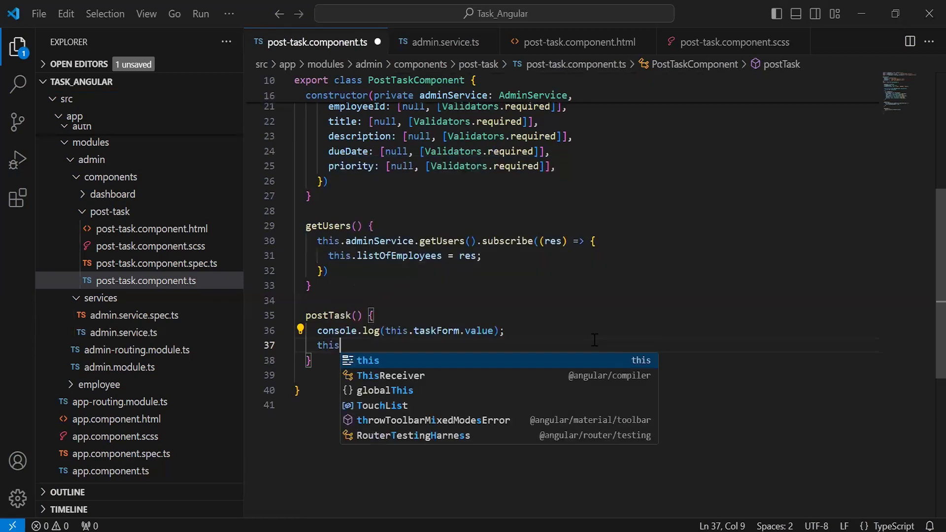
text(.adminService)
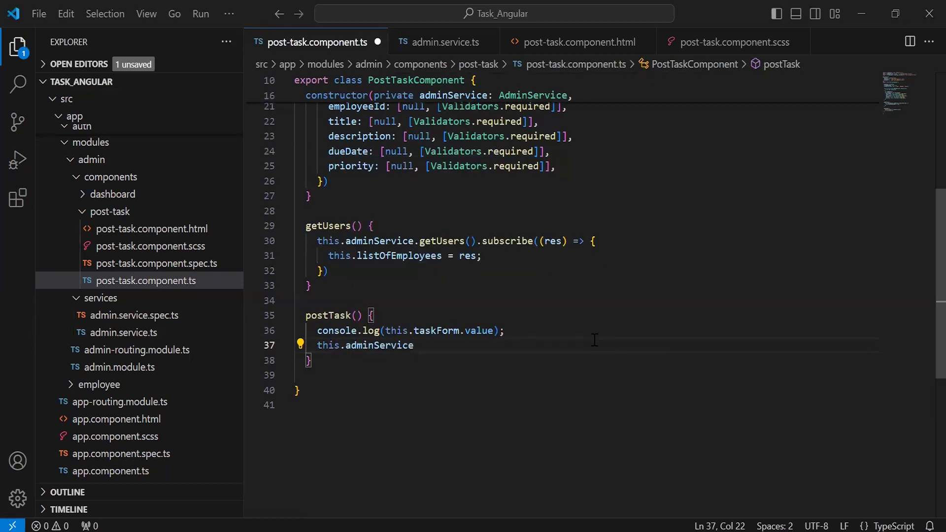
text(.postTask()
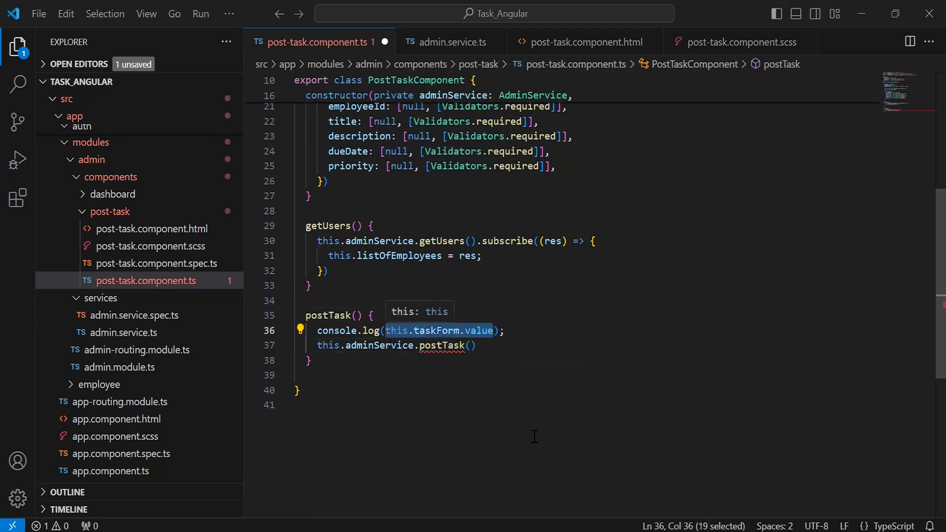
text((this.taskForm.value).subscribe)
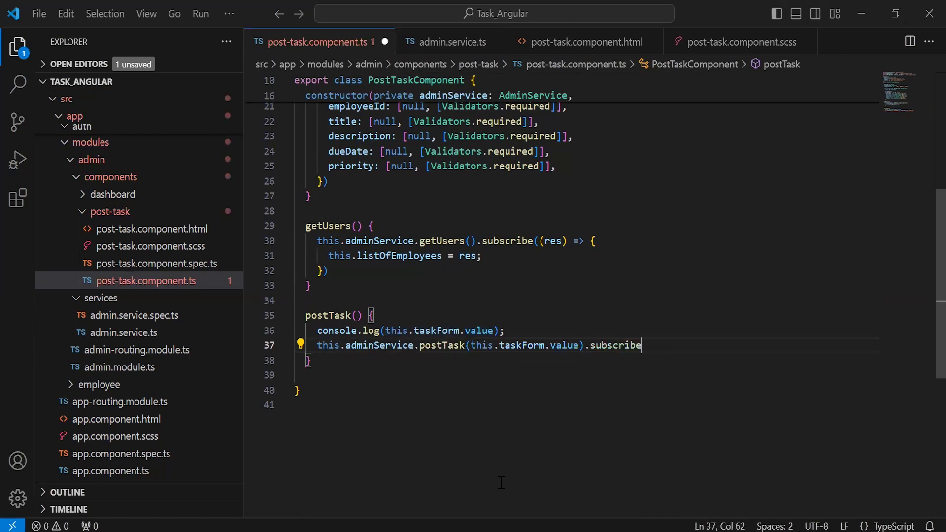
text(((res))
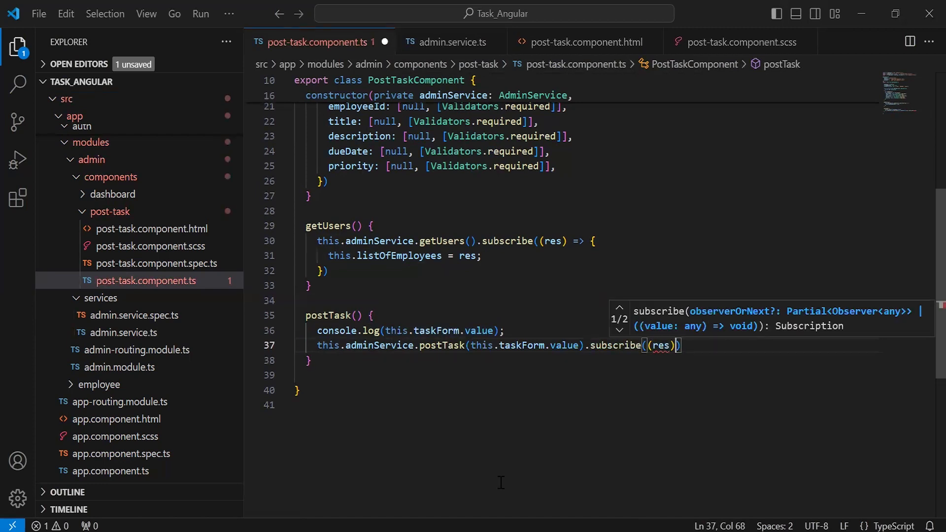
text(=>{)
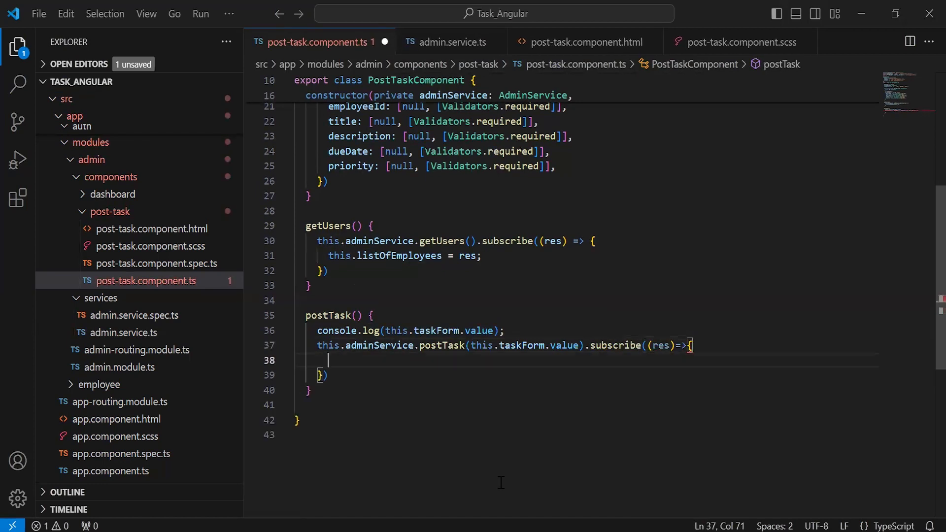
Step: Add an if block that checks res.id != null
text(if()
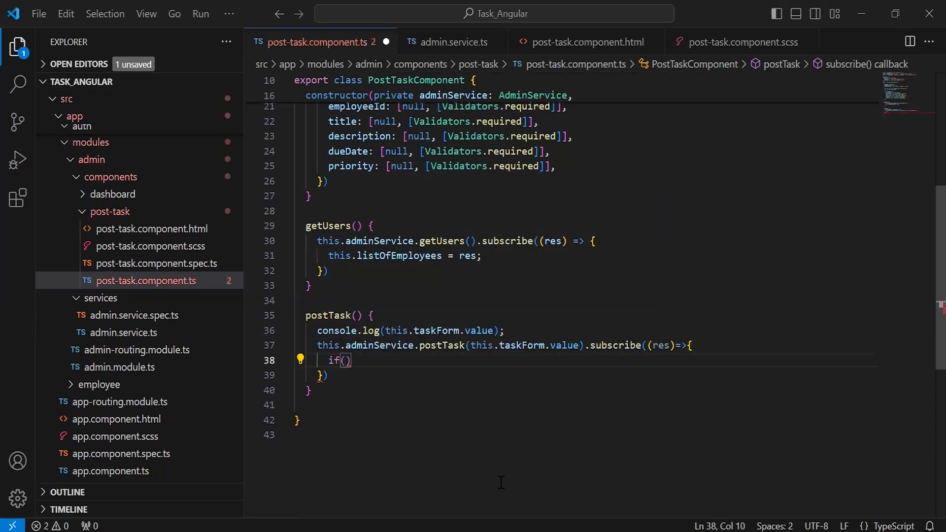
text(res.)
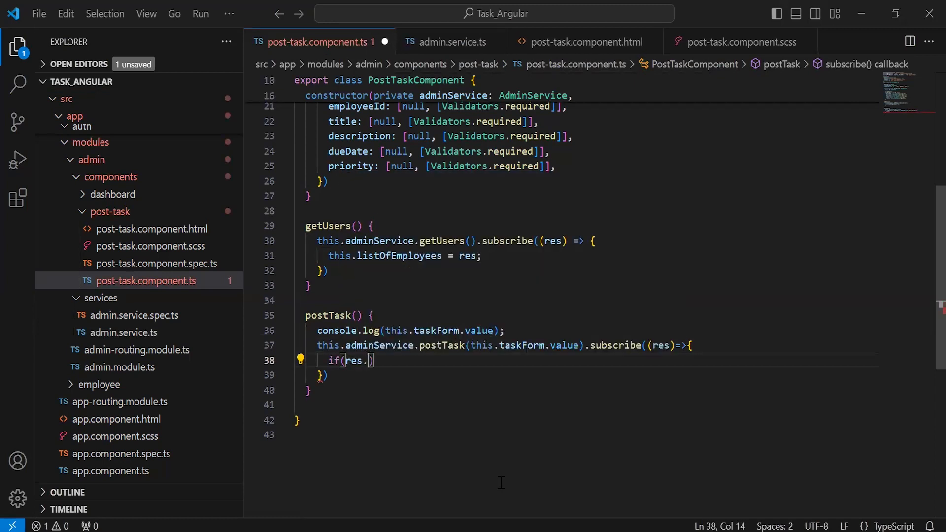
text(id !)
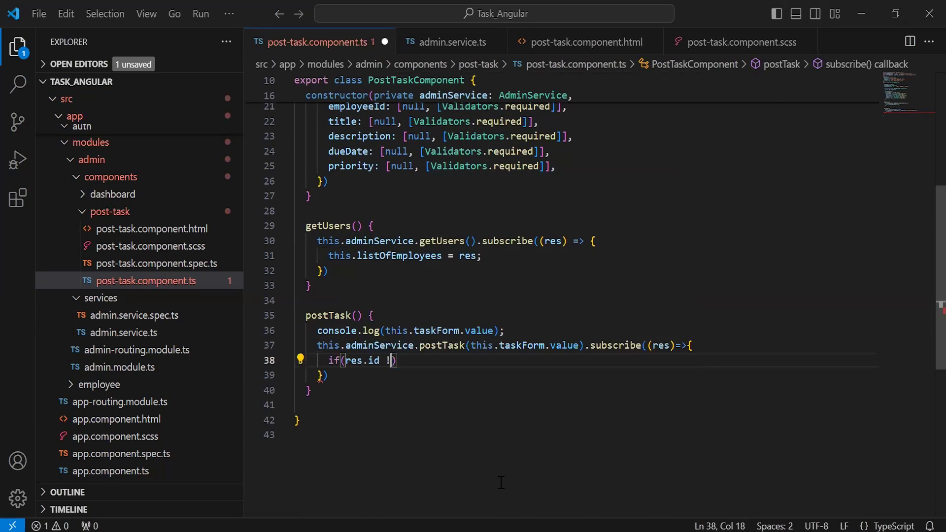
text(=null)
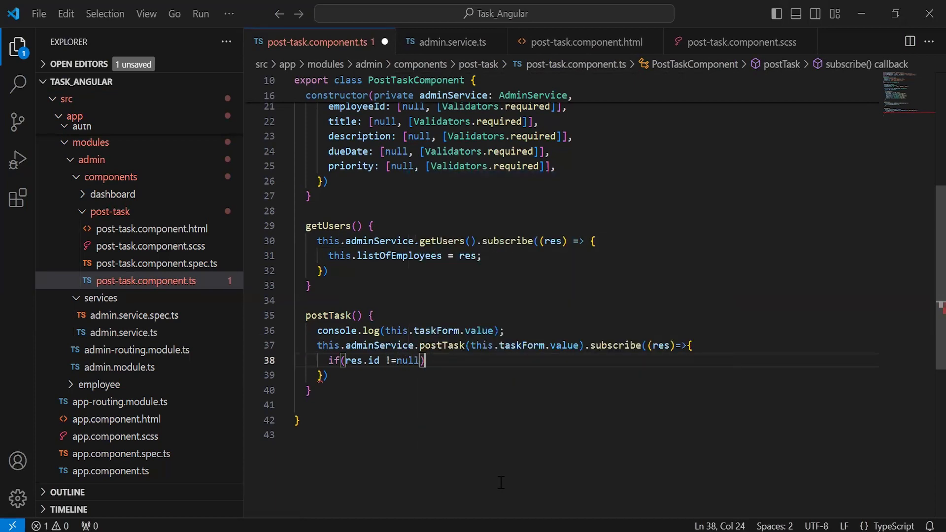
text({)
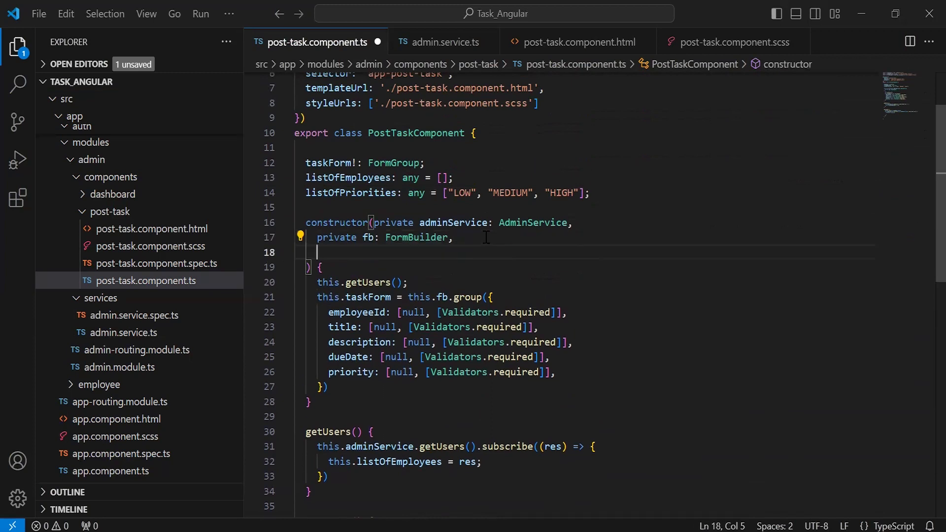
Step: Inject private snackBar: MatSnackBar into the constructor
text(private sna)
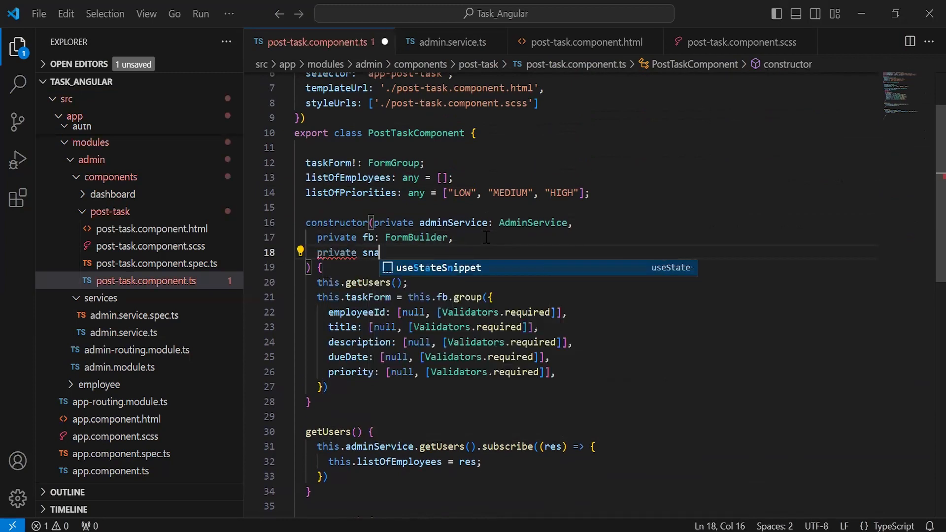
text(ckBar:N)
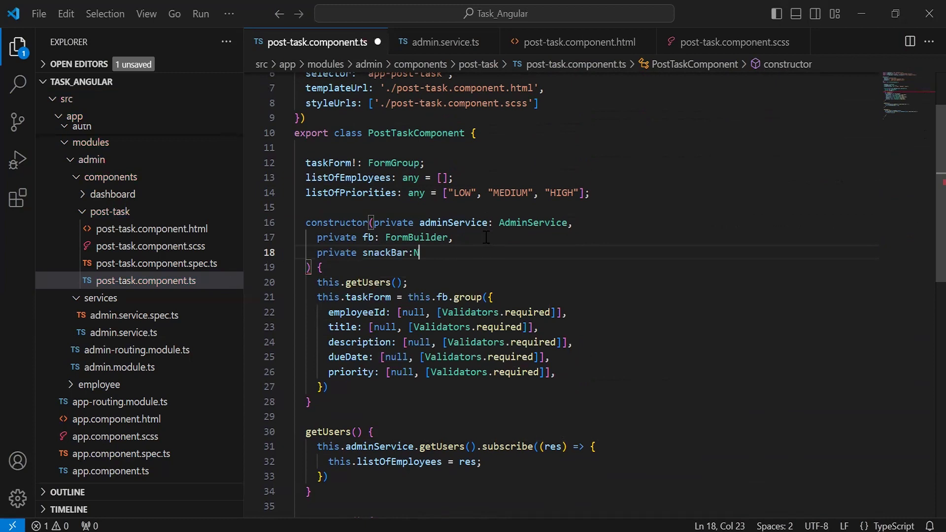
text(a)
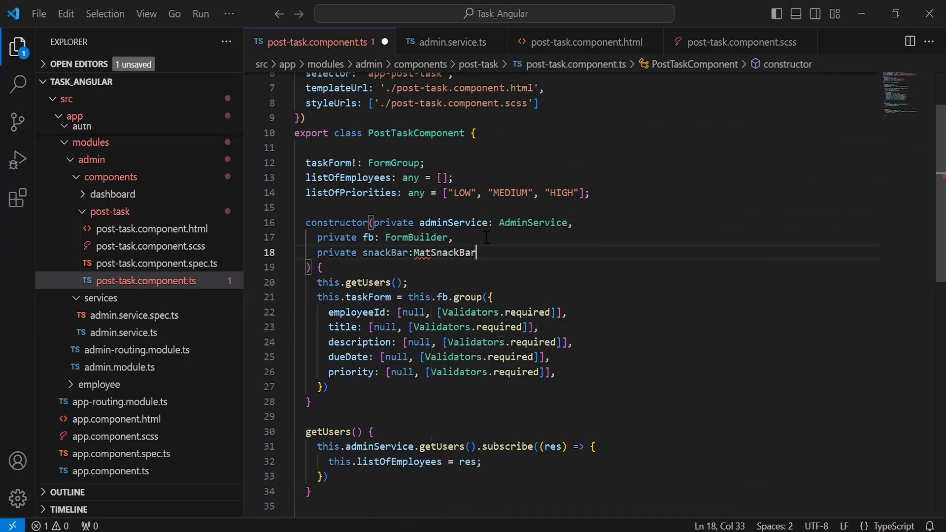
Step: Open a 'Task posted successfully' snackbar with 'Close' for 5000 ms on success
text(this.s)
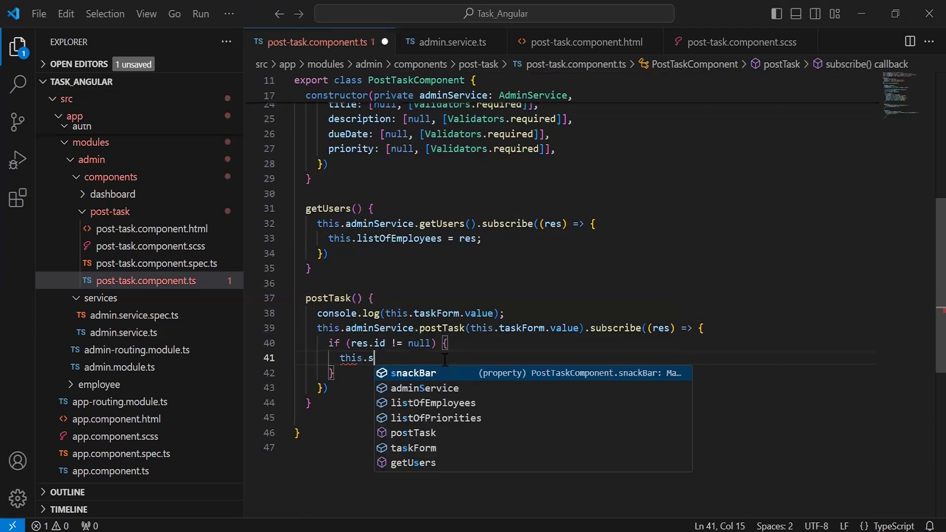
text(nackBar.open(""))
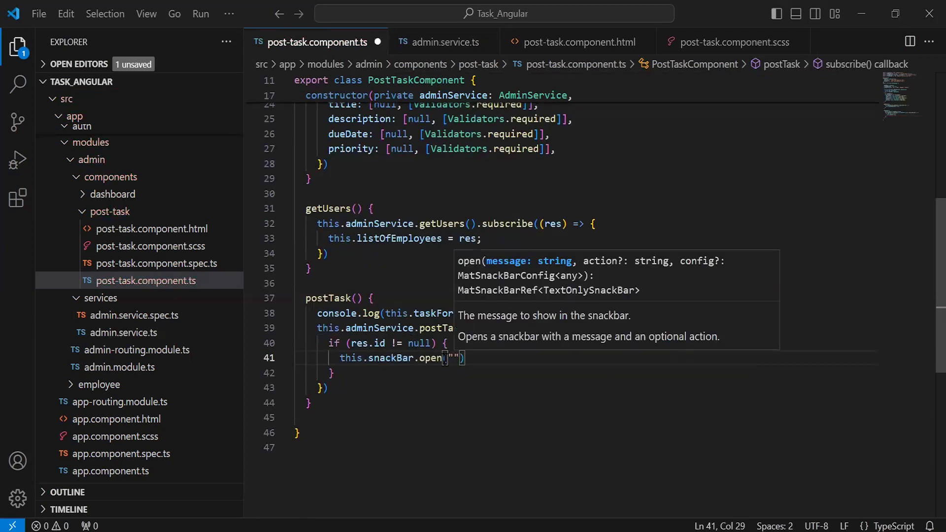
text(Task posted successfully","Cl)
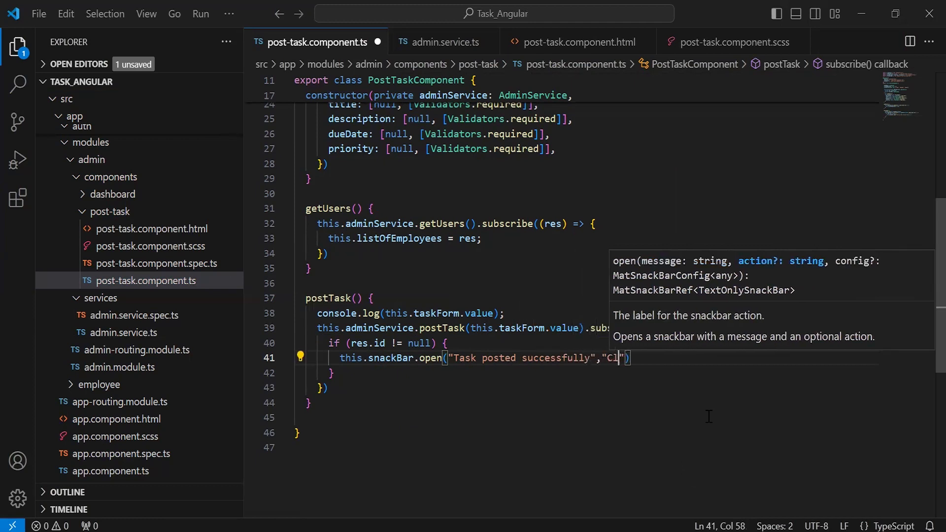
text(ose)
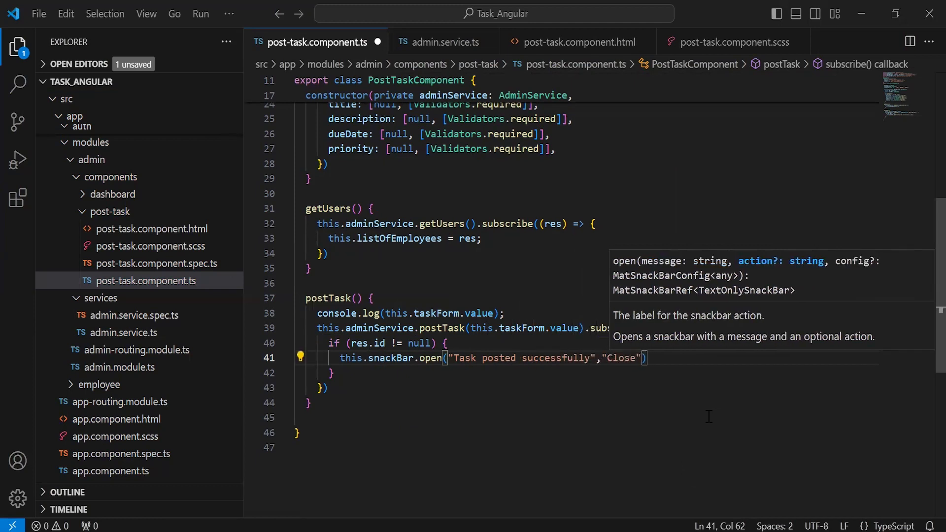
text(,{duration})
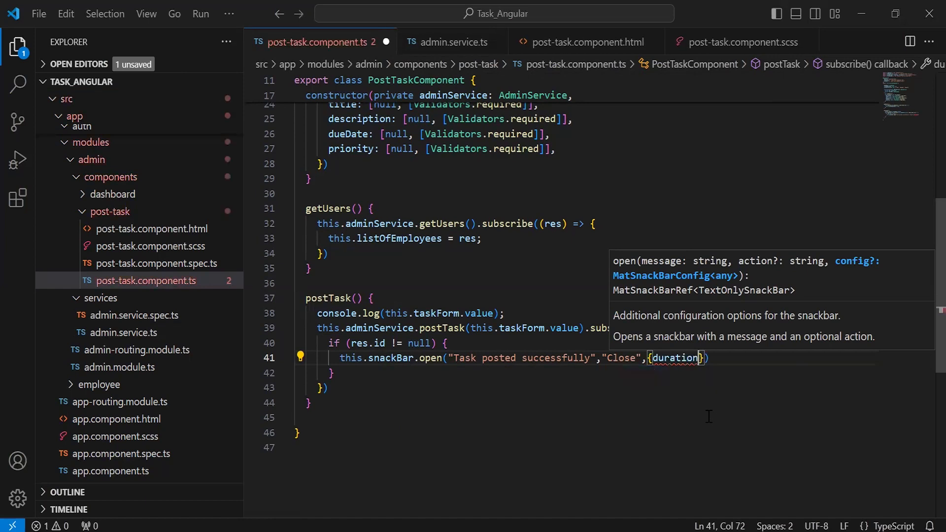
text(:5000)
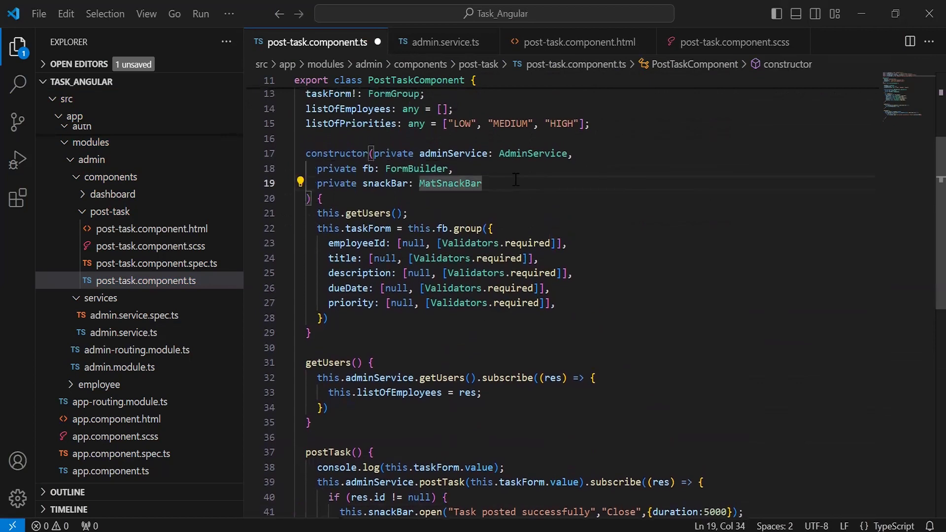
Step: Inject private router: Router and navigate to '/admin/dashboard' after the success snackbar
text(private ro)
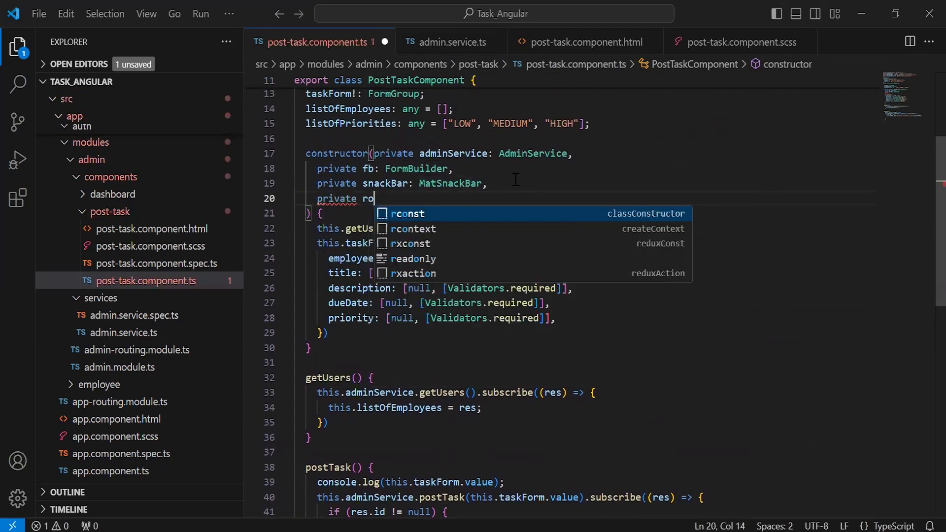
text(uter:Rou)
text(this.router.navigateByUrl(")
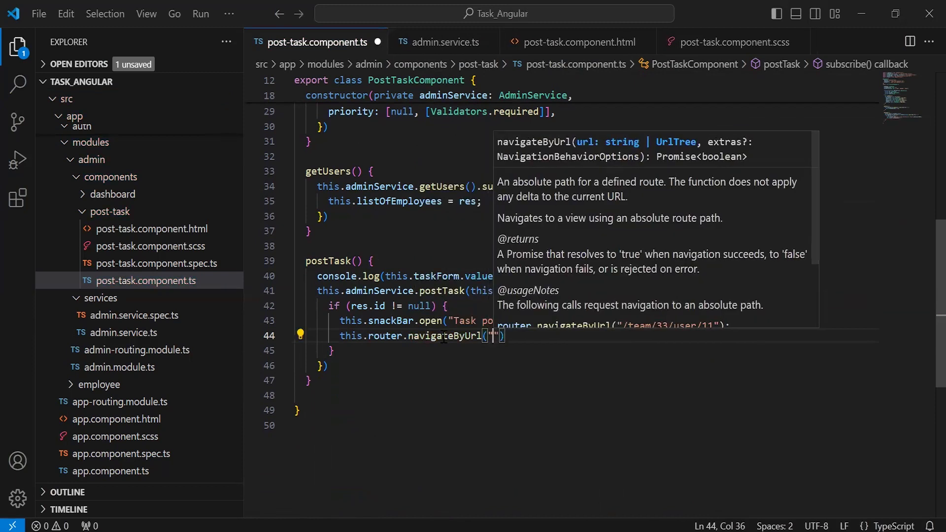
text(/ad)
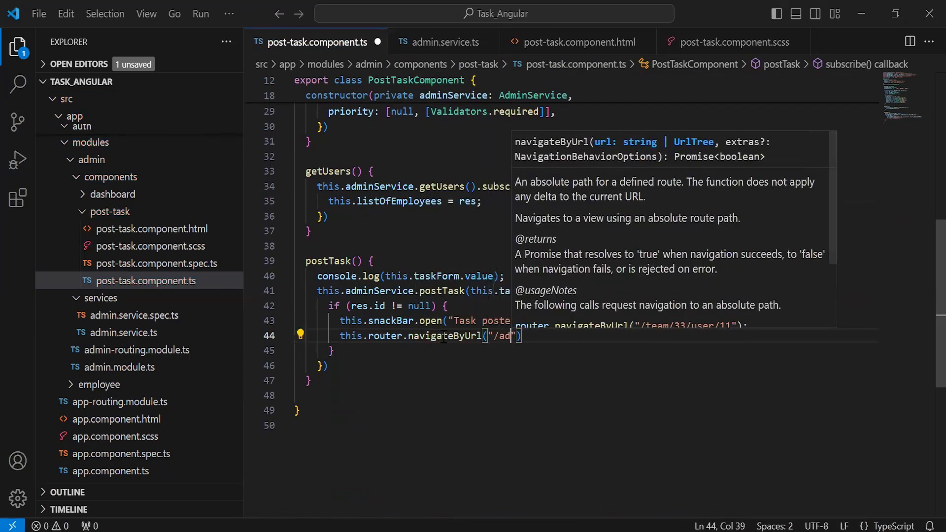
text(min/dashboa)
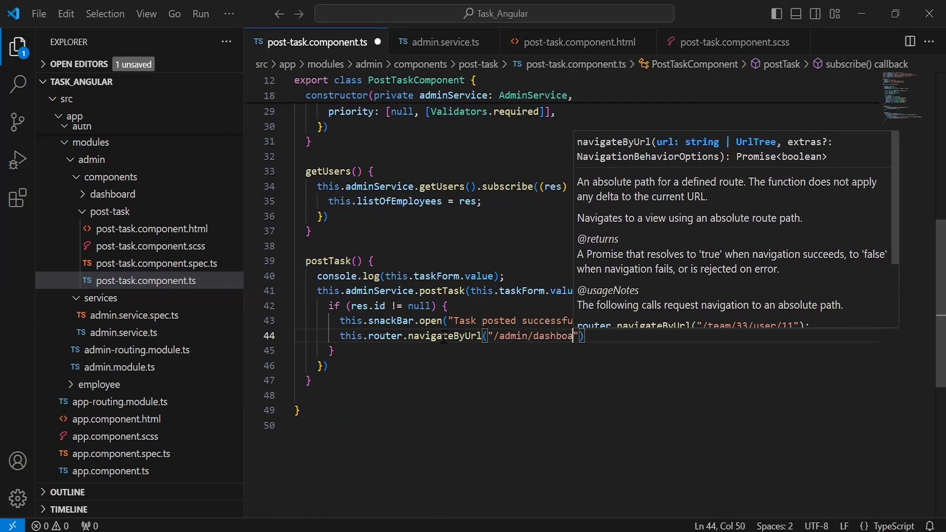
text(else{)
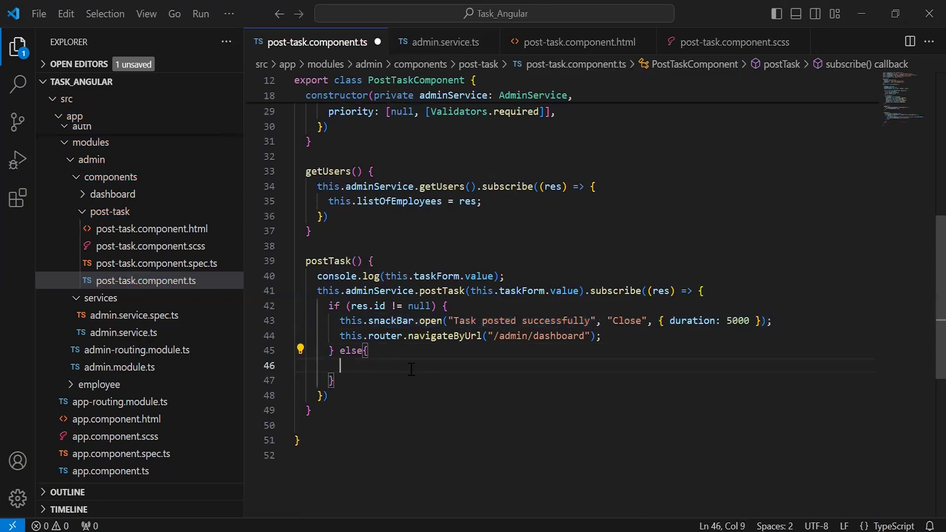
Step: In the else branch, open a 'Something went wrong' snackbar with 'ERROR' for 5000 ms
text(this.snackBar.open("Task posted successfully", "Close", { duration: 5000 });)
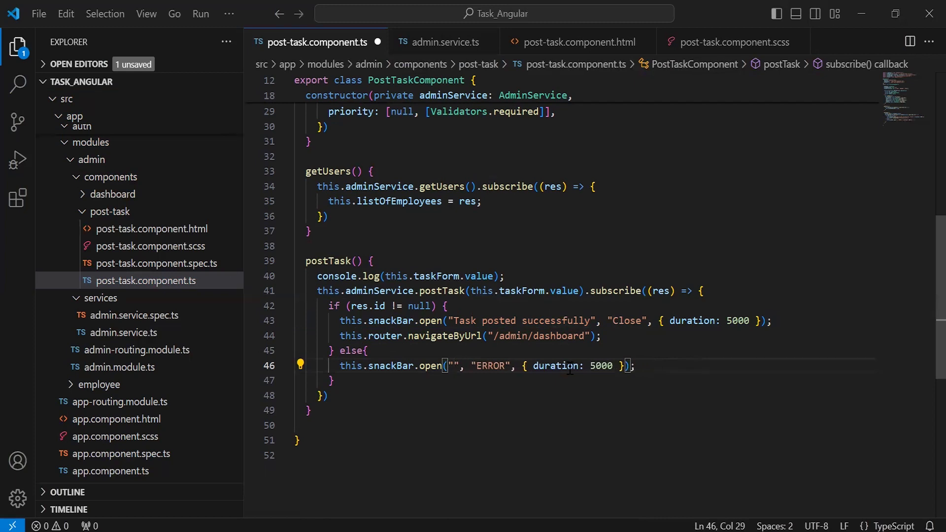
text(Something we)
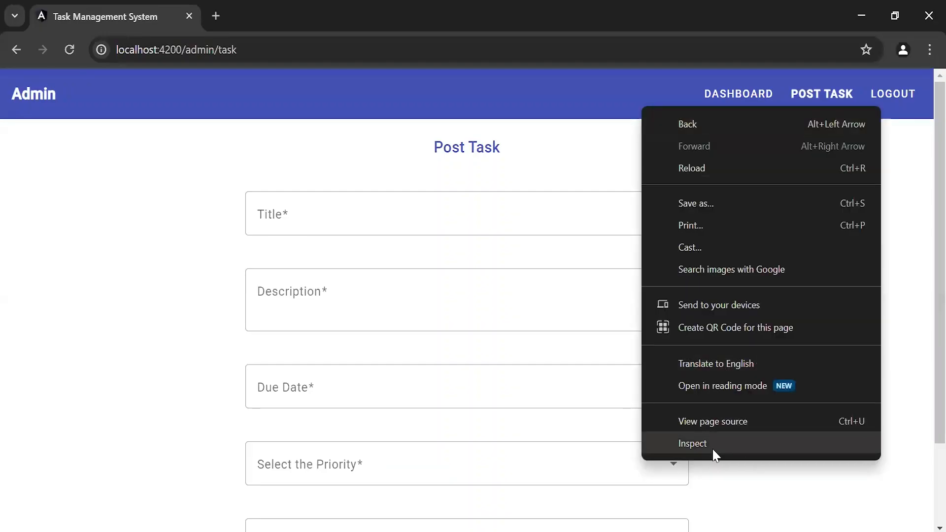
Step: With DevTools open, post task 'Update DB Config' ('switch to…', HIGH) for an employee
click(692, 443)
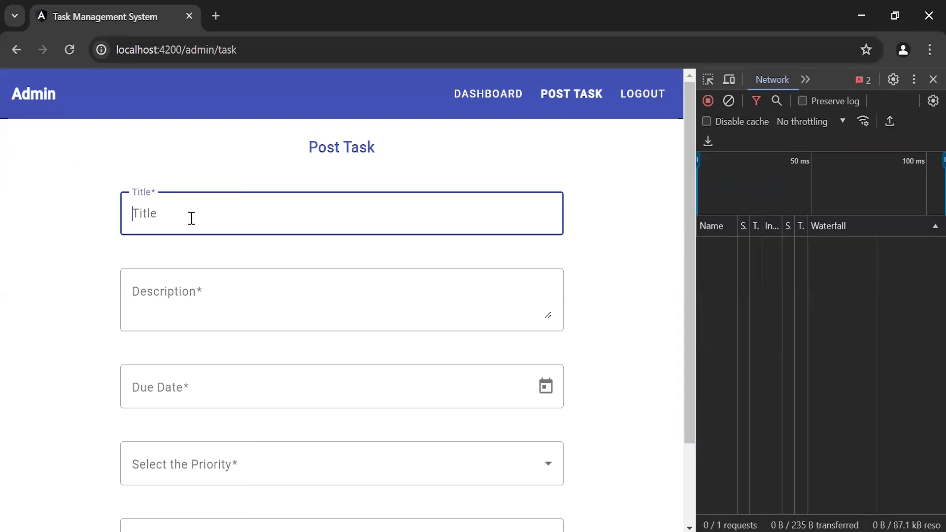
text(Update DB Config)
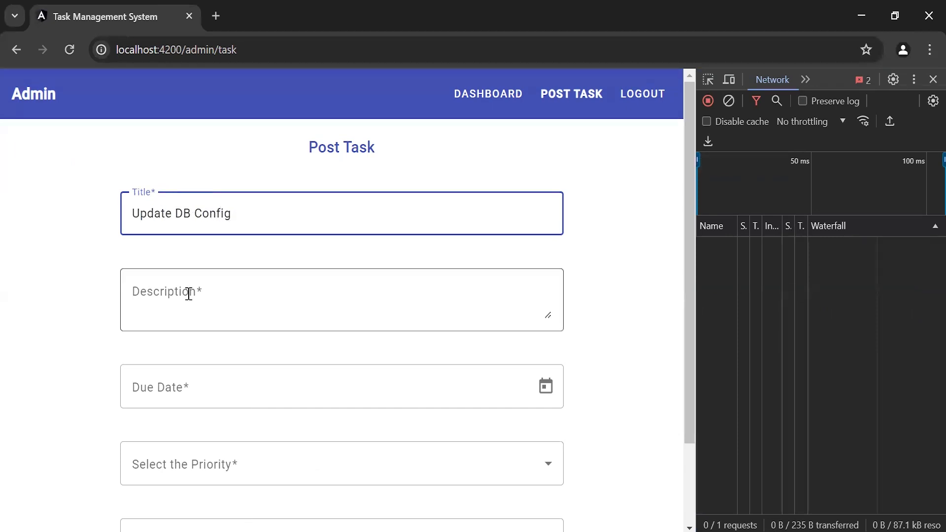
text(swtic)
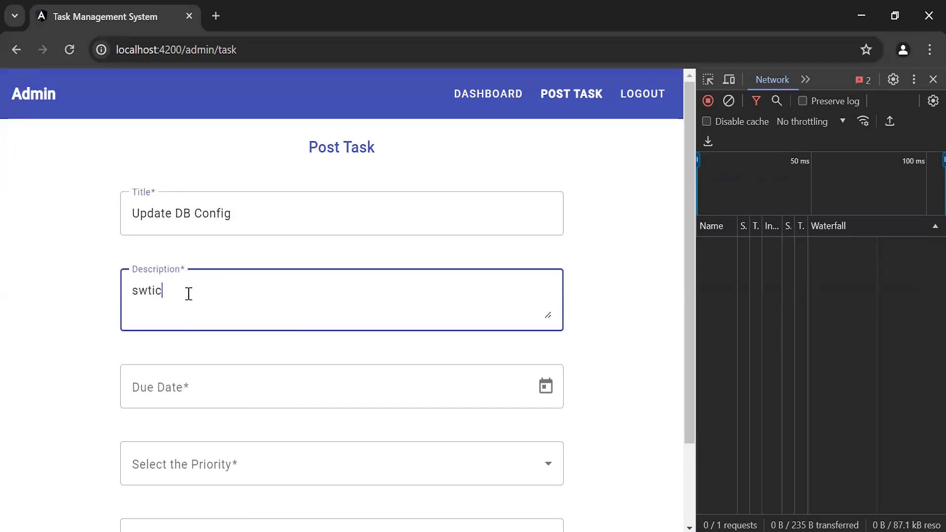
text(switch to Postgres DB)
click(341, 386)
text(4/22/2024)
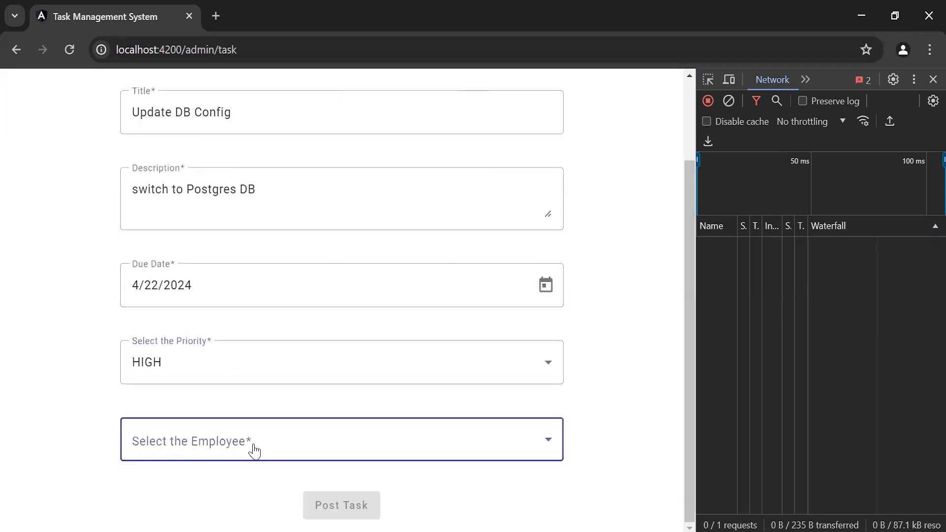
click(341, 440)
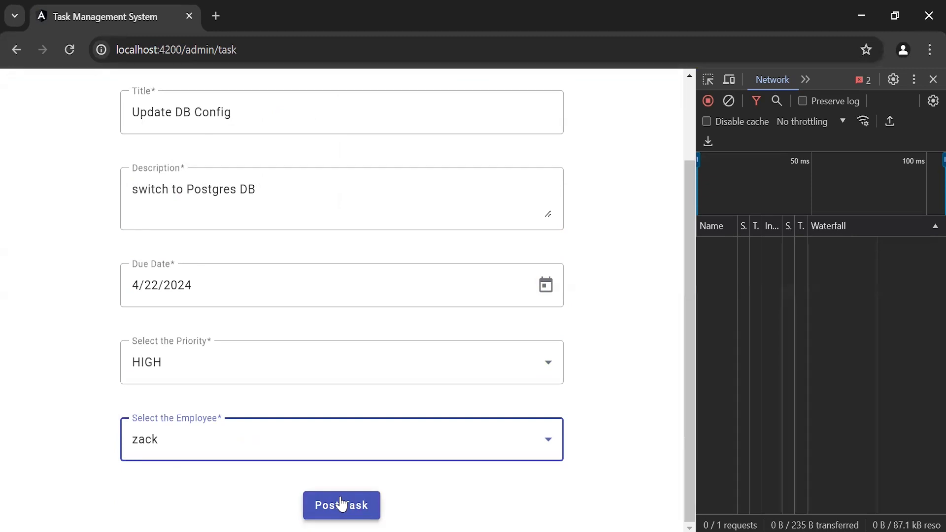
click(341, 506)
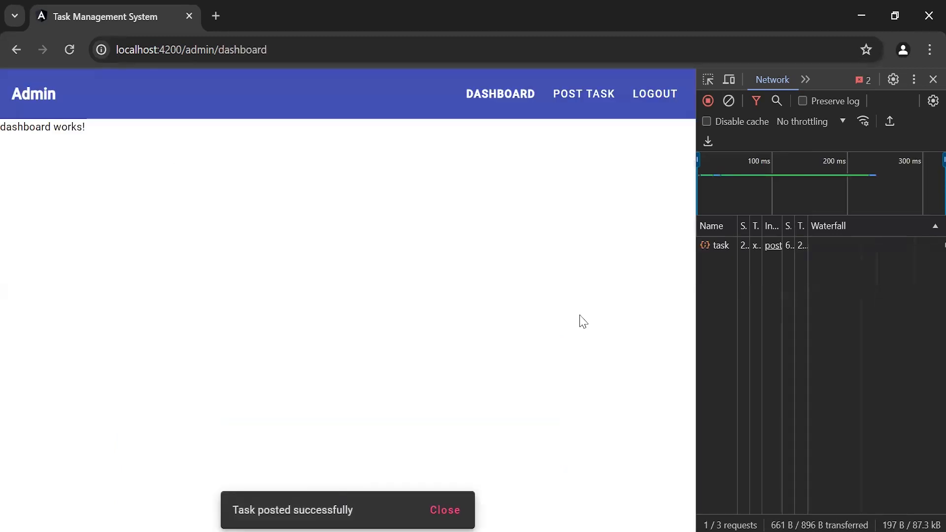
mouse_move(320, 484)
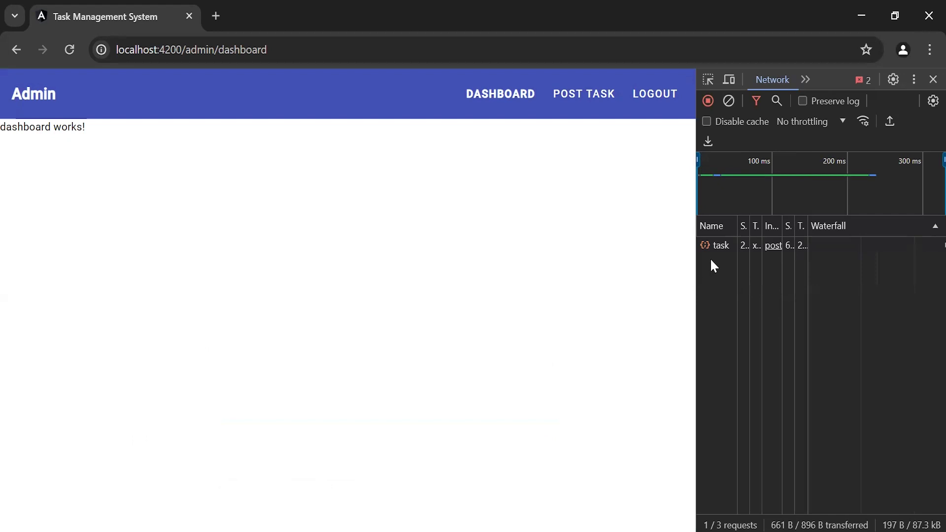
Step: Inspect the 'task' network request's headers to confirm the POST returned 201 Created
click(721, 245)
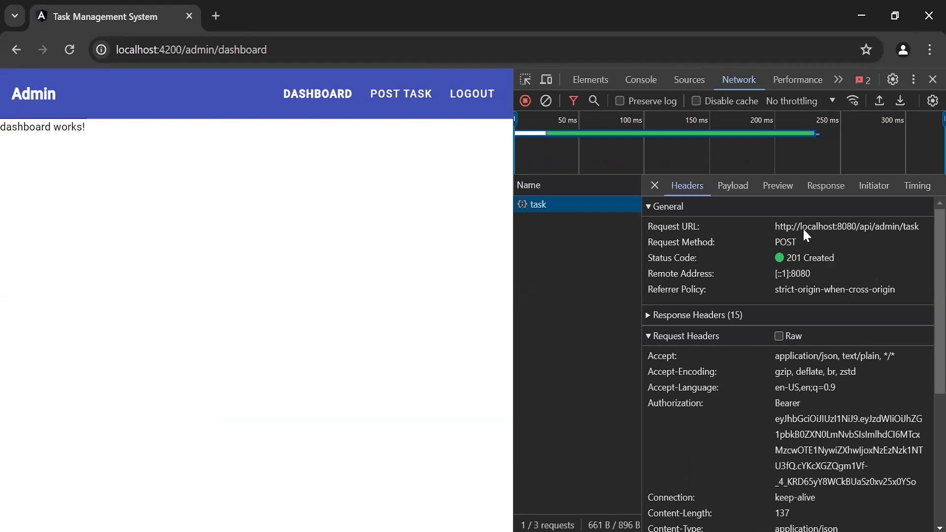
click(826, 185)
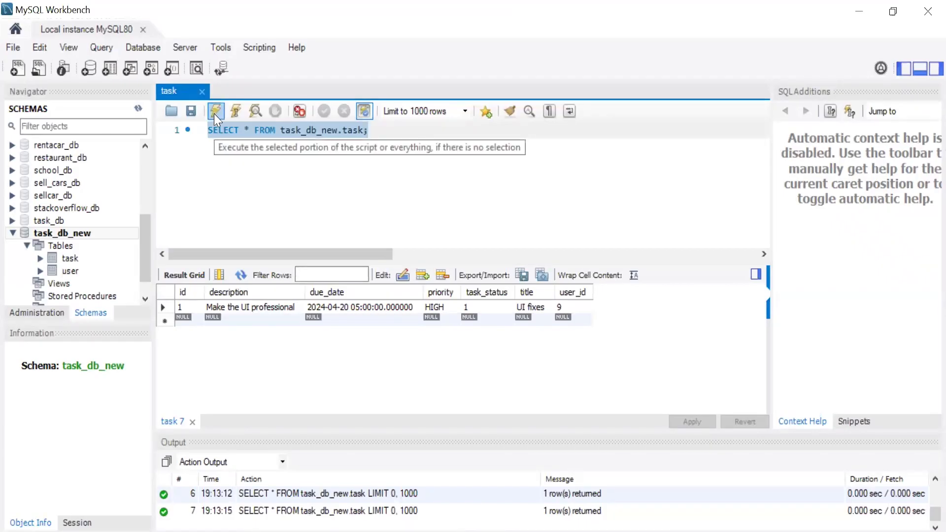
Step: Re-run SELECT * FROM task_db_new.task and select the new 'switch to Postgres DB' row
click(215, 110)
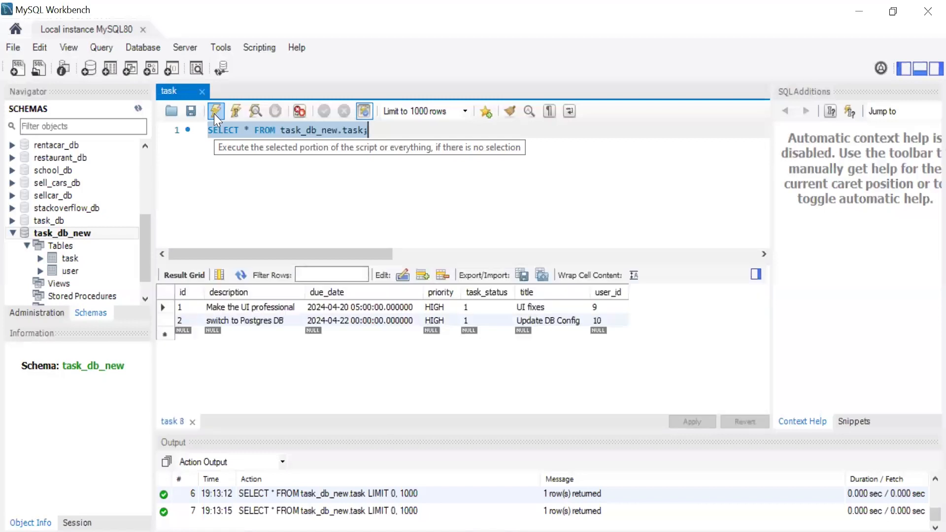
click(215, 111)
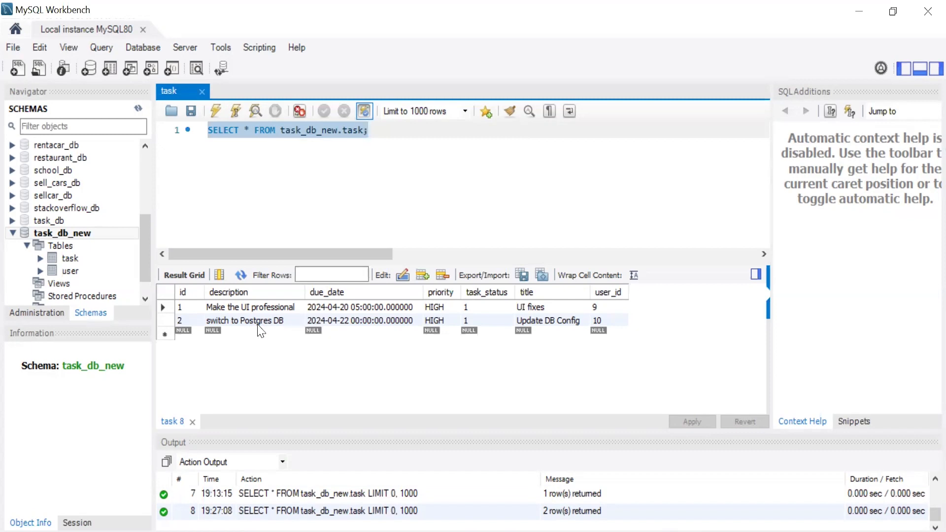
click(367, 130)
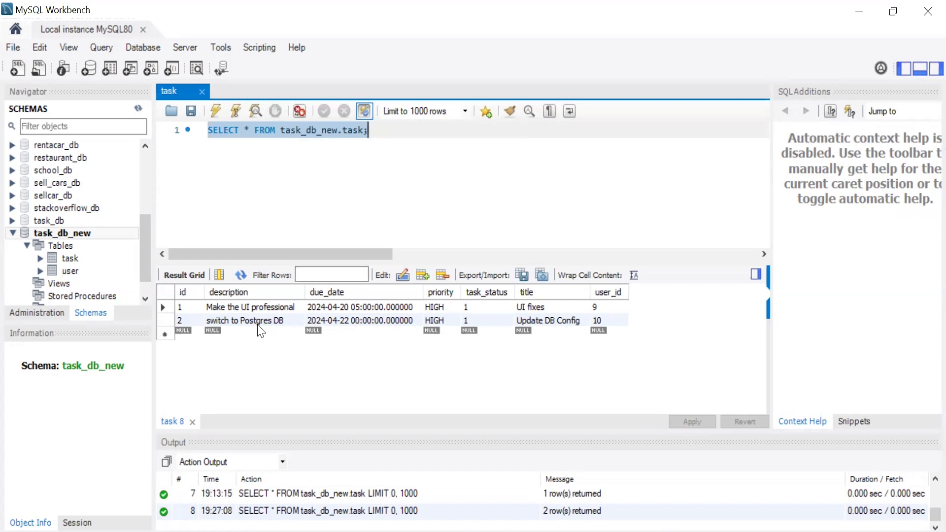